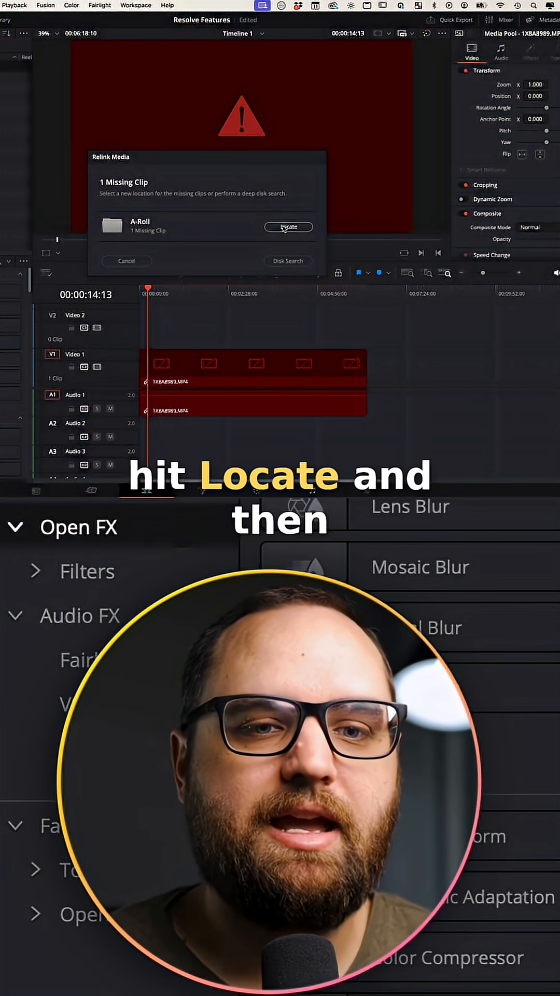
# Run a Disk Search for the missing A-Roll clip, then cancel the search
pyautogui.click(288, 226)
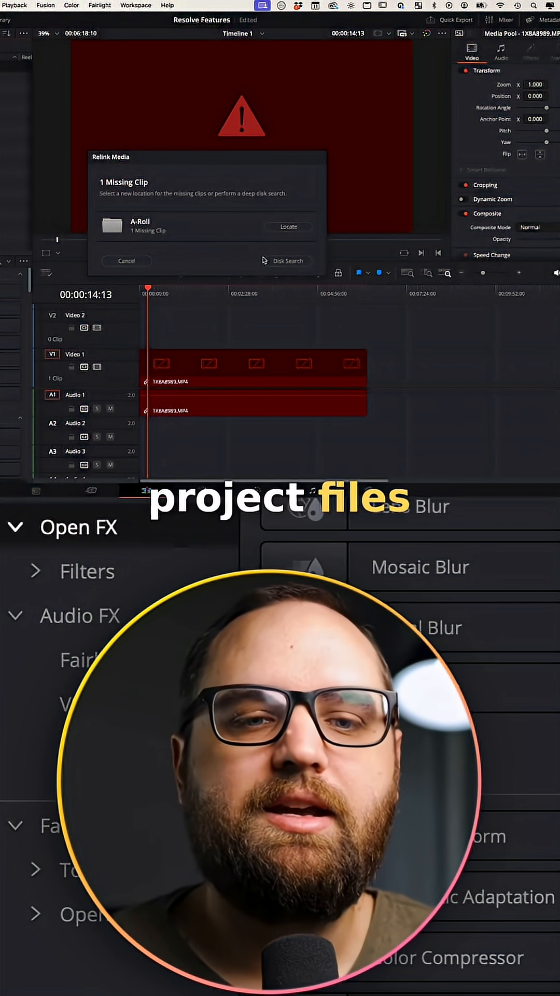
pyautogui.click(288, 260)
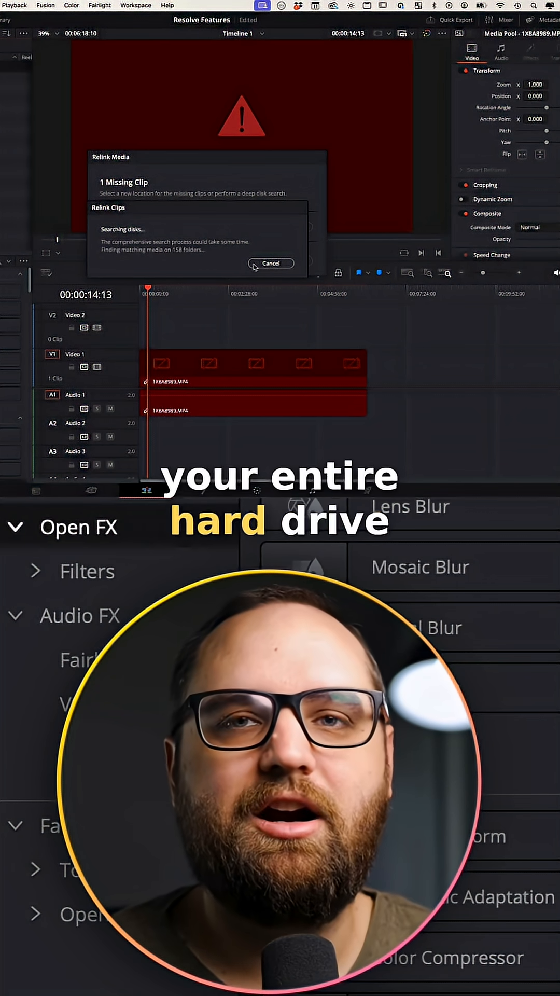
pyautogui.click(271, 263)
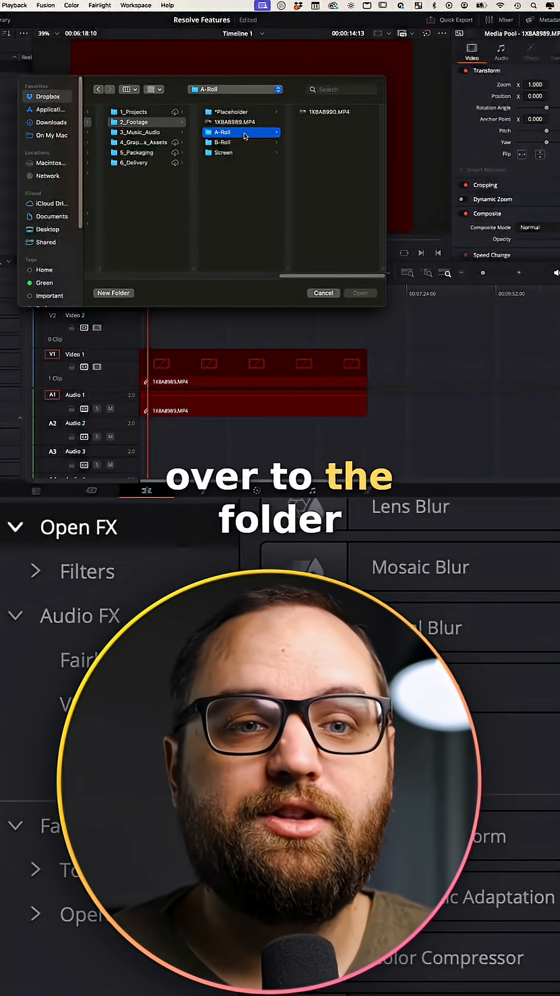
# Relink the offline clip to 1X8A8989.MP4 from the 2_Footage folder
pyautogui.click(225, 121)
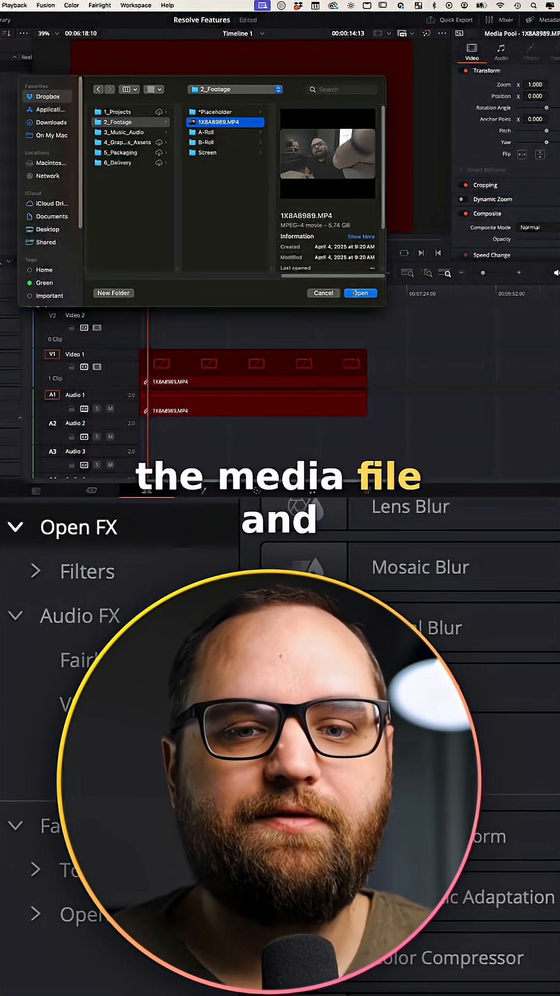
pyautogui.click(360, 292)
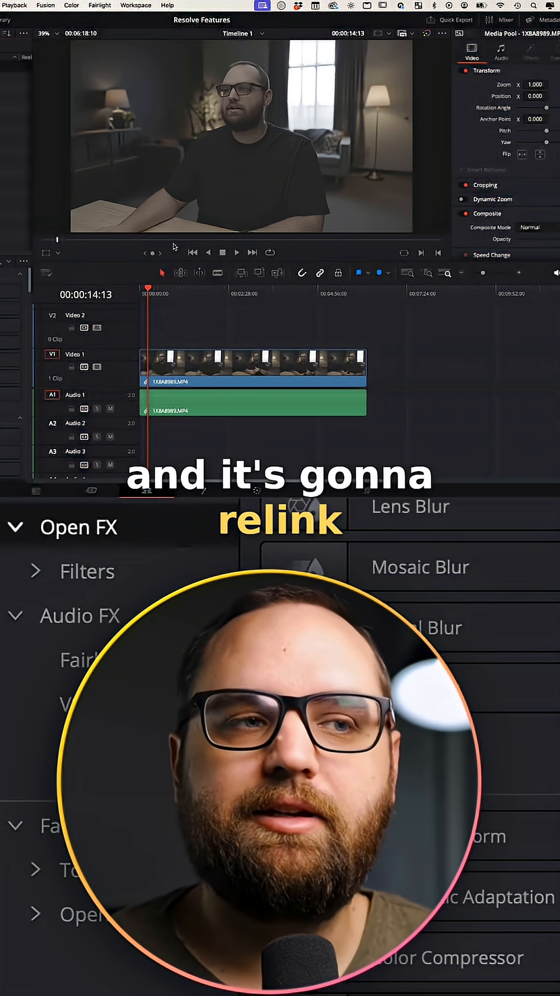